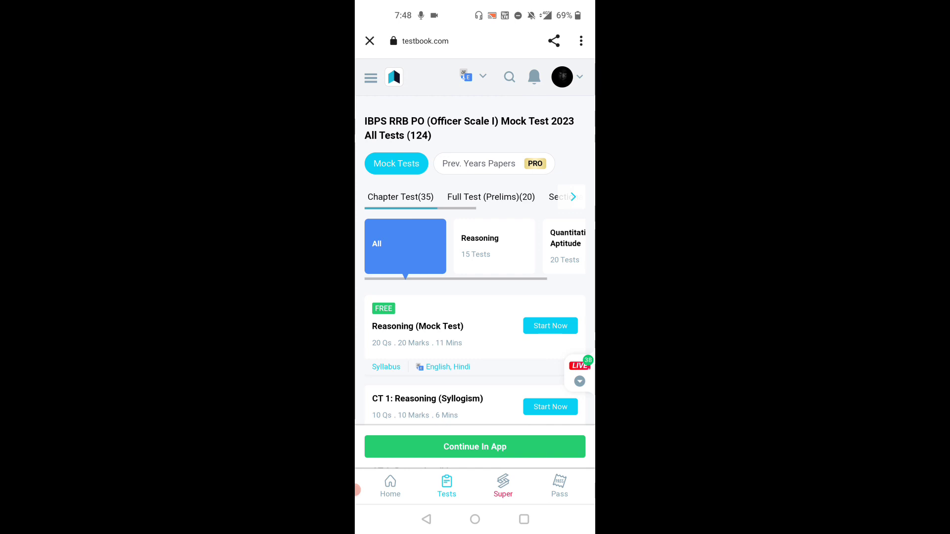
Step: List the IBPS RRB PO Full Test (Prelims) series and open Full Test 9's analysis
click(490, 196)
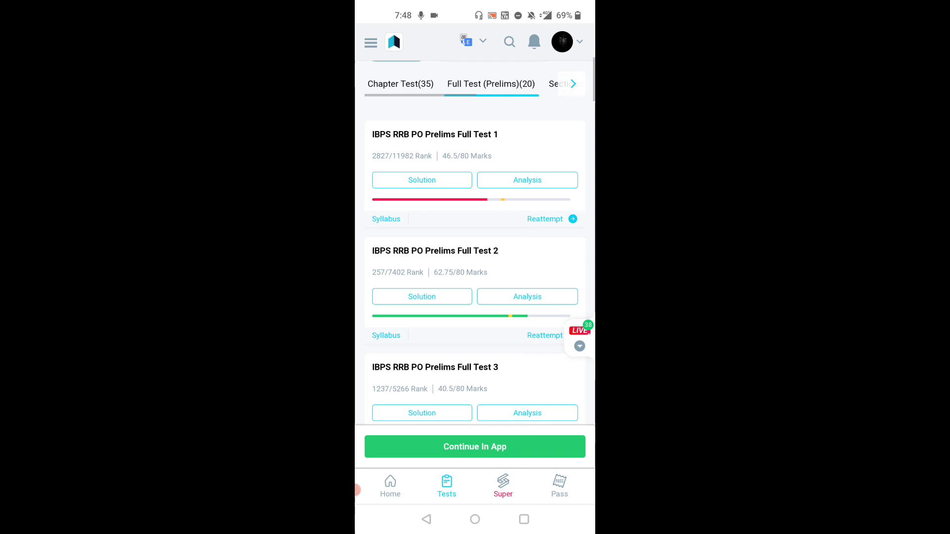
scroll(down, 3)
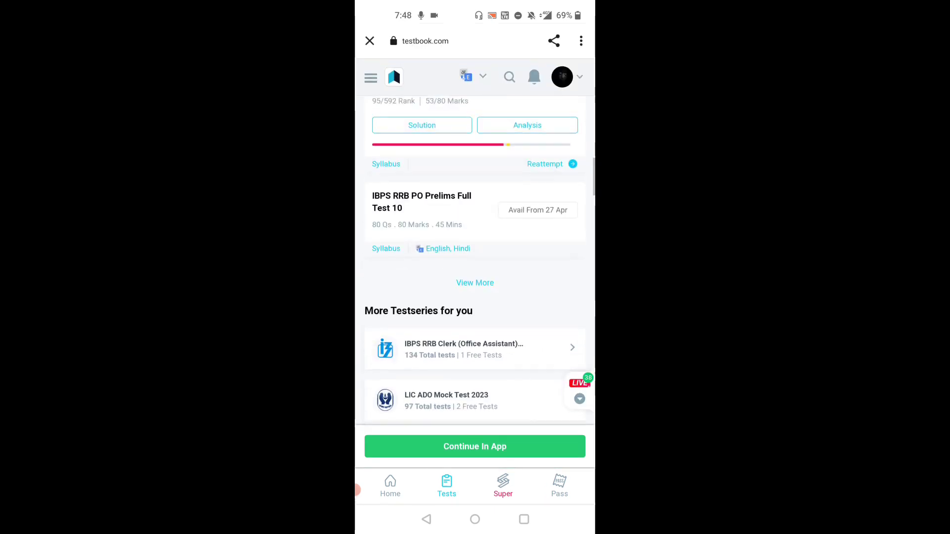
scroll(up, 3)
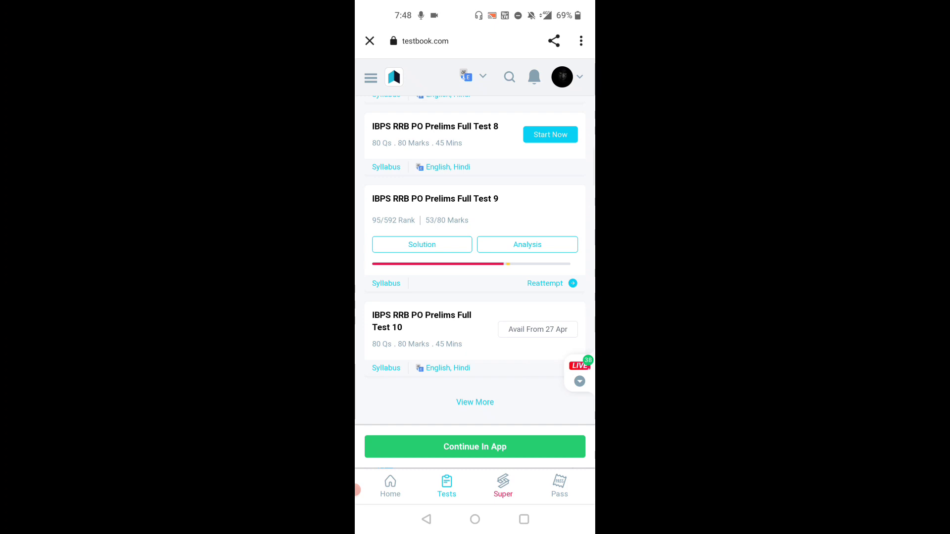
click(526, 244)
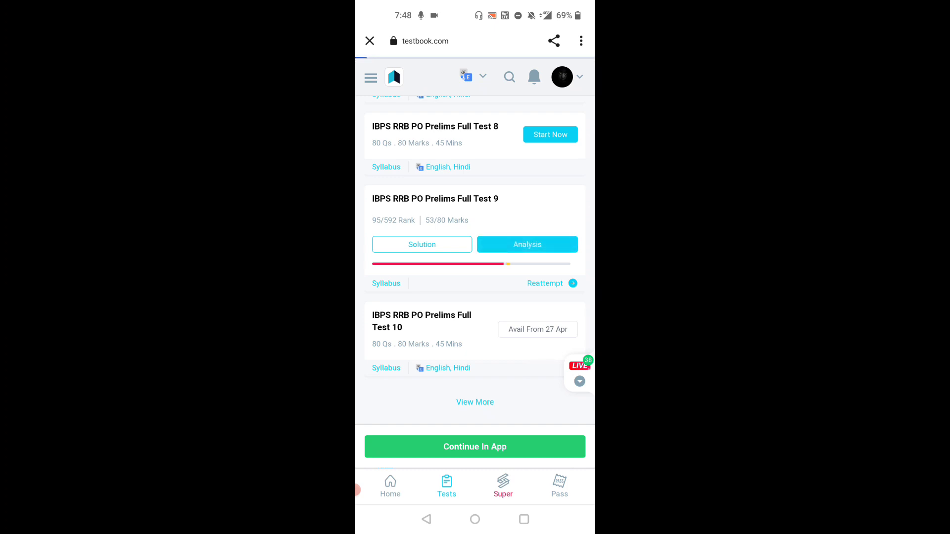
Step: Load Full Test 9's analysis and set the estimated cutoffs category to EWS
click(526, 244)
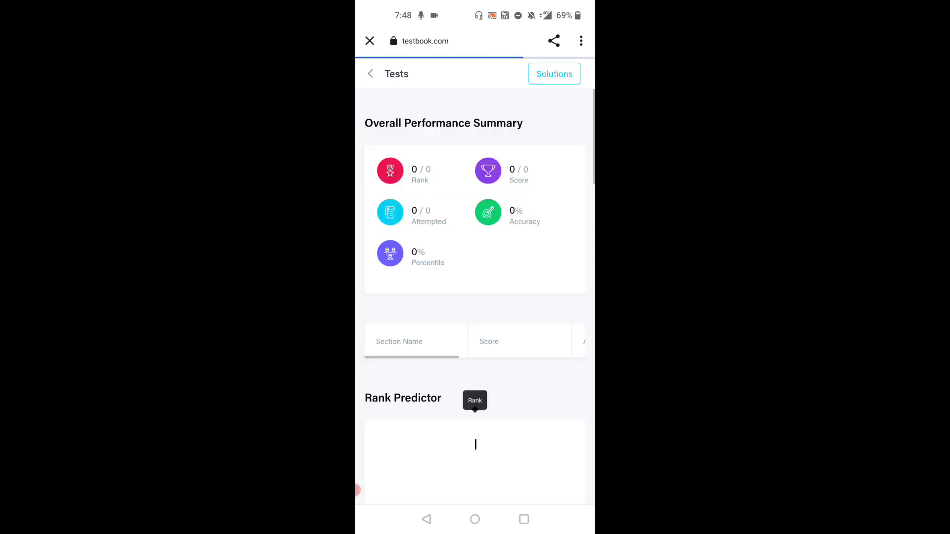
click(475, 401)
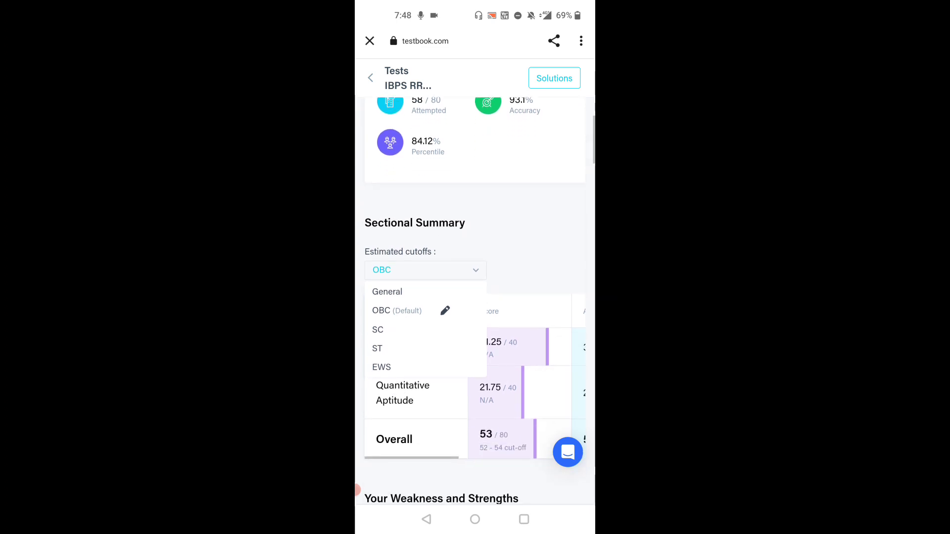
click(381, 367)
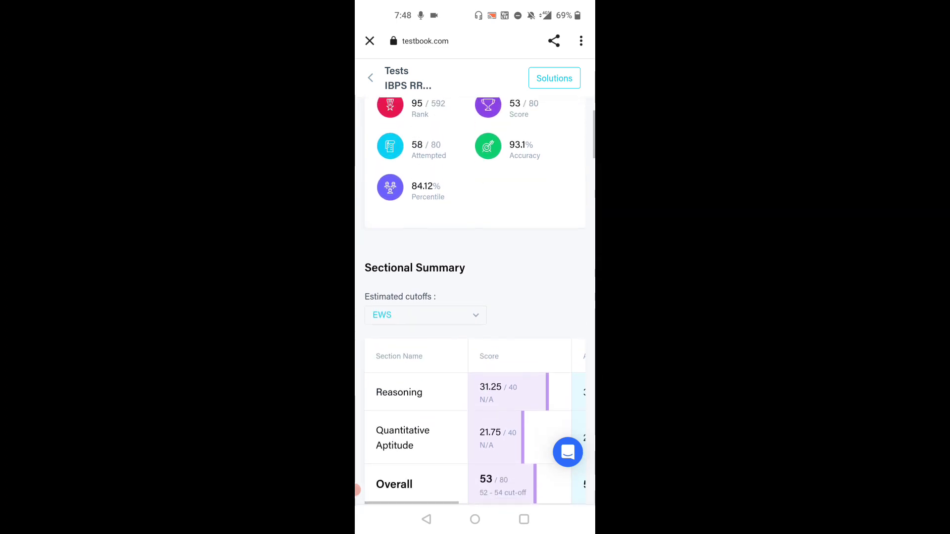
Step: Scroll through the sectional summary table, Weakness and Strengths sections of Full Test 9
scroll(down, 3)
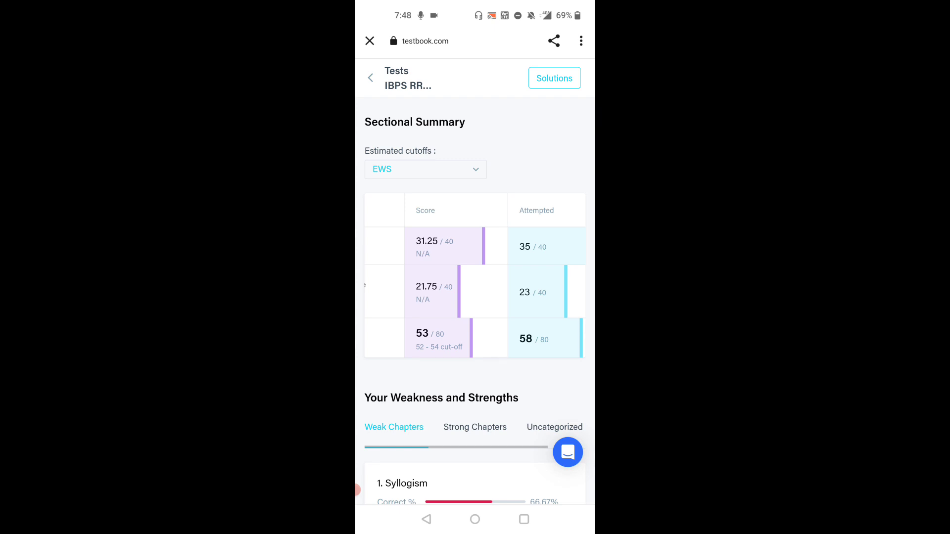
scroll(up, 3)
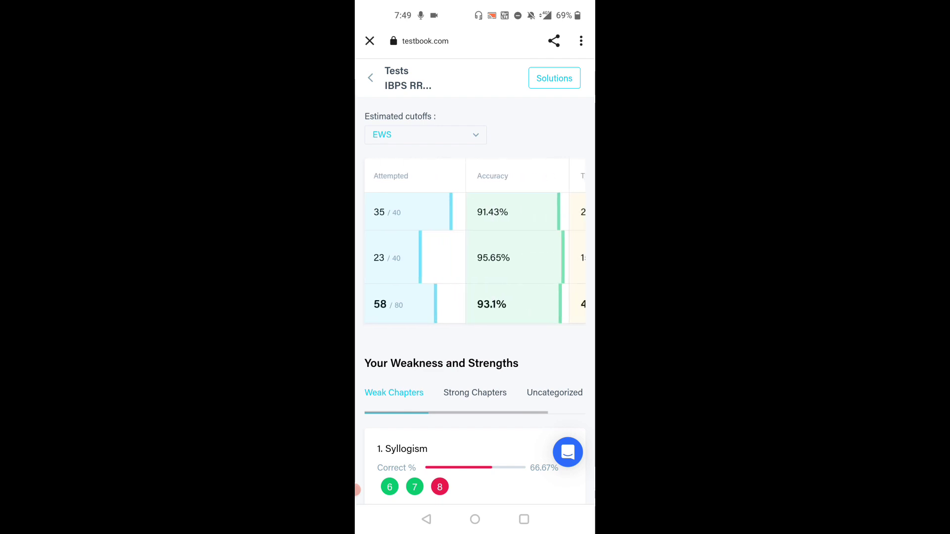
scroll(up, 3)
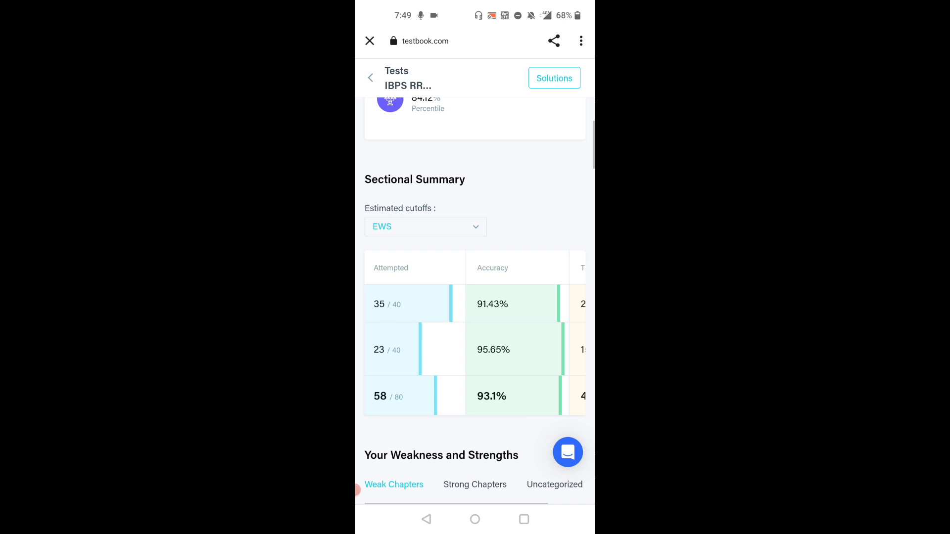
scroll(up, 3)
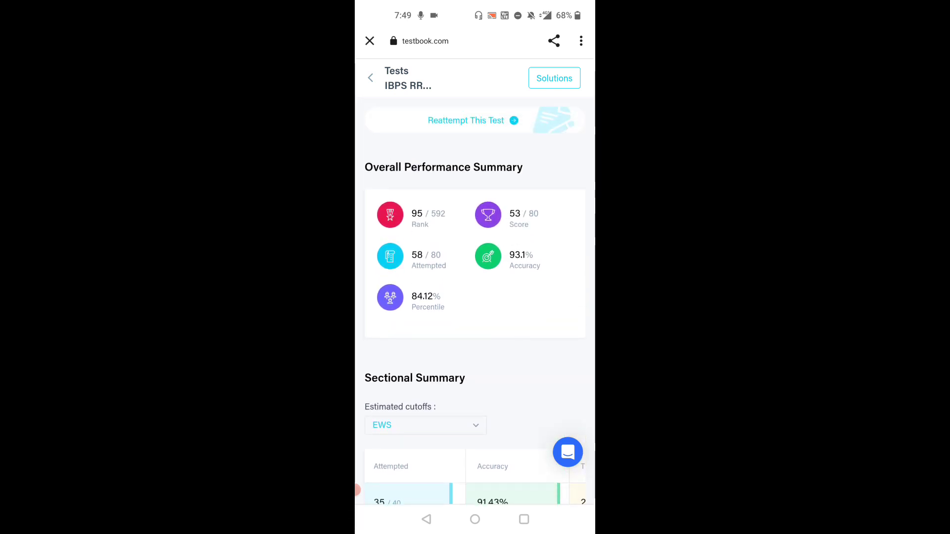
scroll(down, 3)
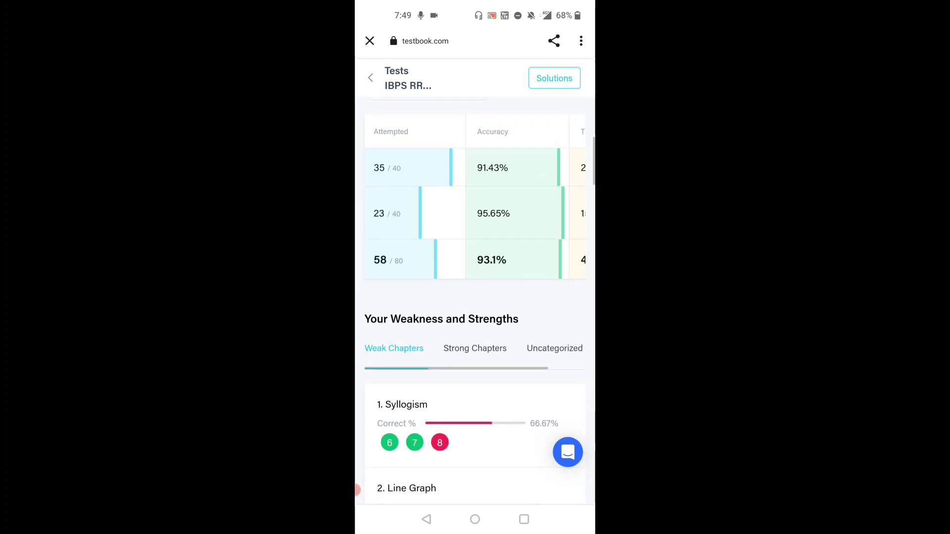
scroll(down, 3)
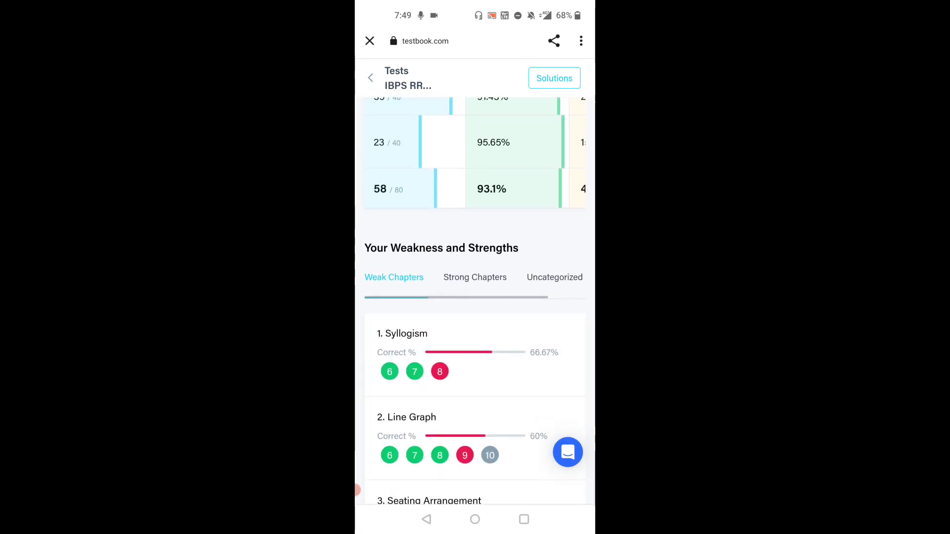
scroll(up, 3)
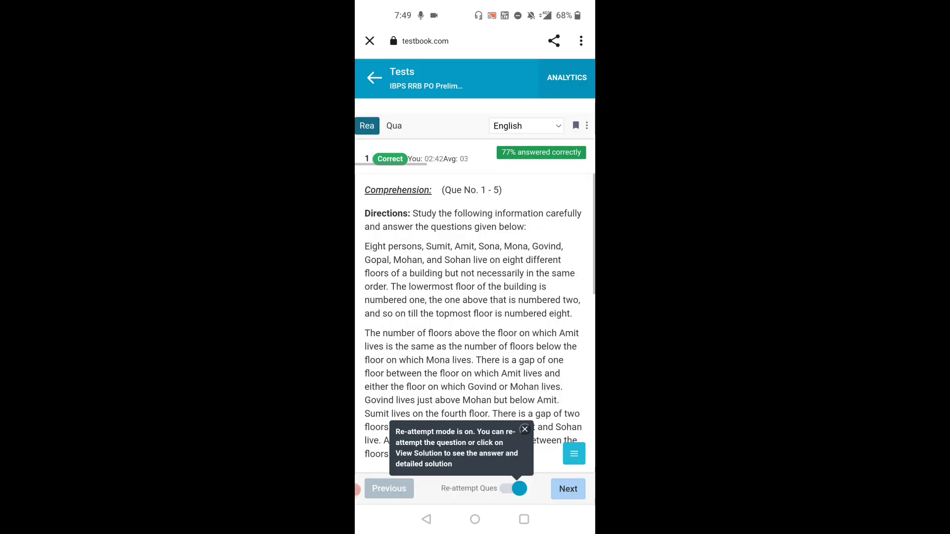
Step: Step on to question 9, then return to incorrect Reasoning question 8 via the question palette
scroll(down, 3)
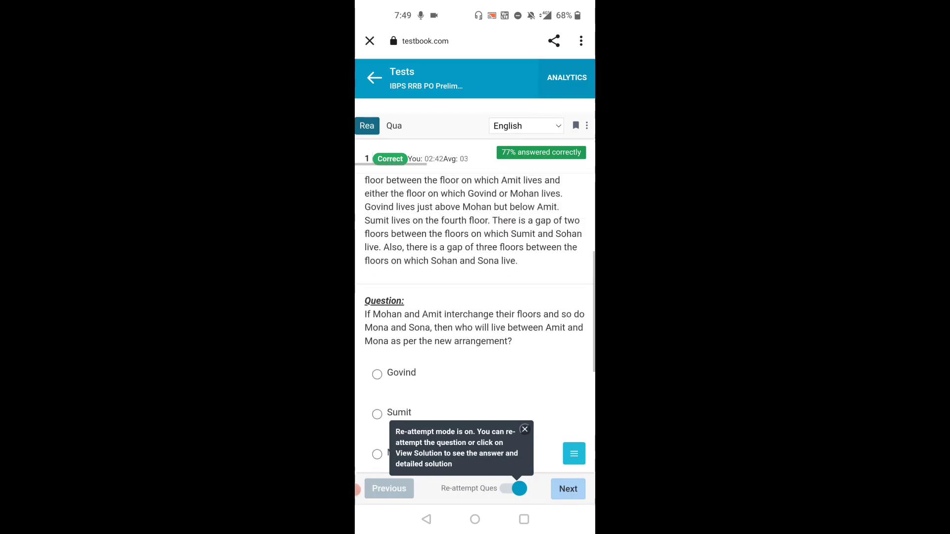
scroll(up, 3)
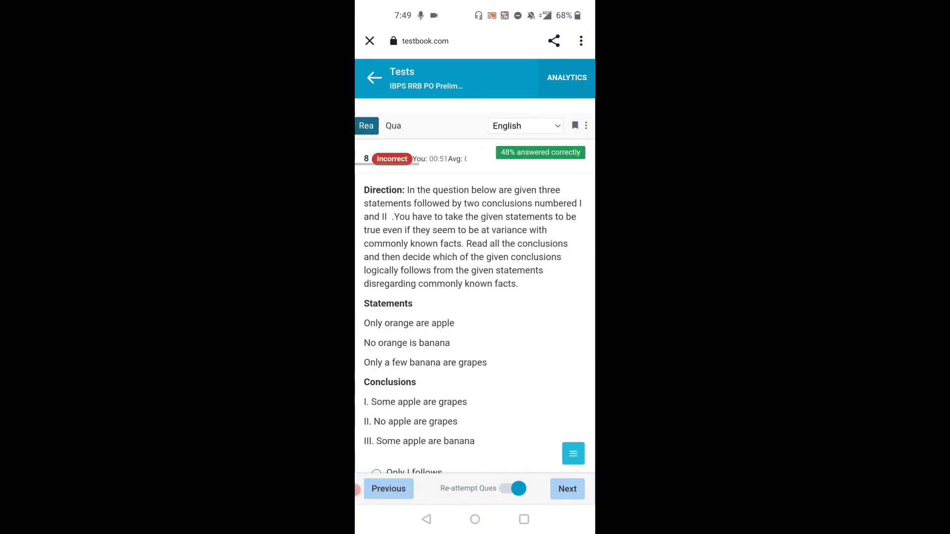
click(572, 453)
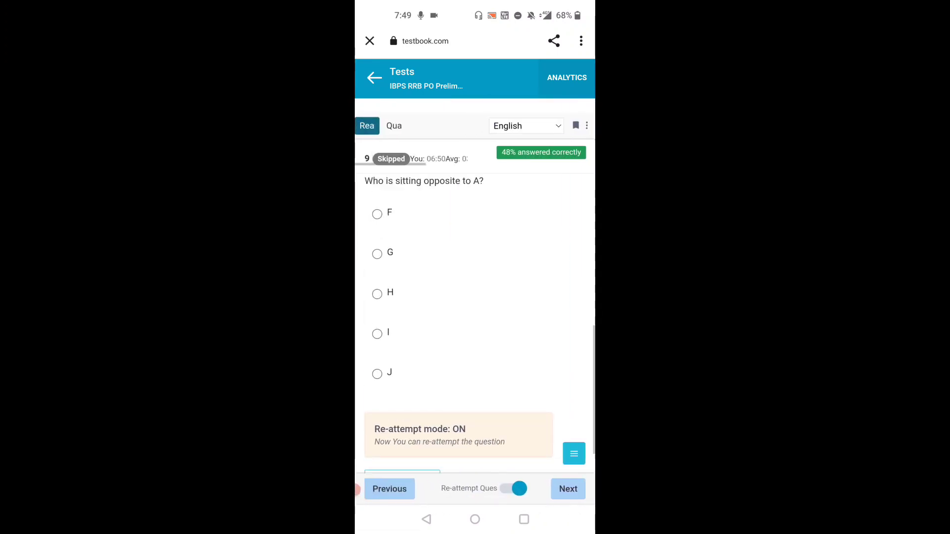
scroll(up, 3)
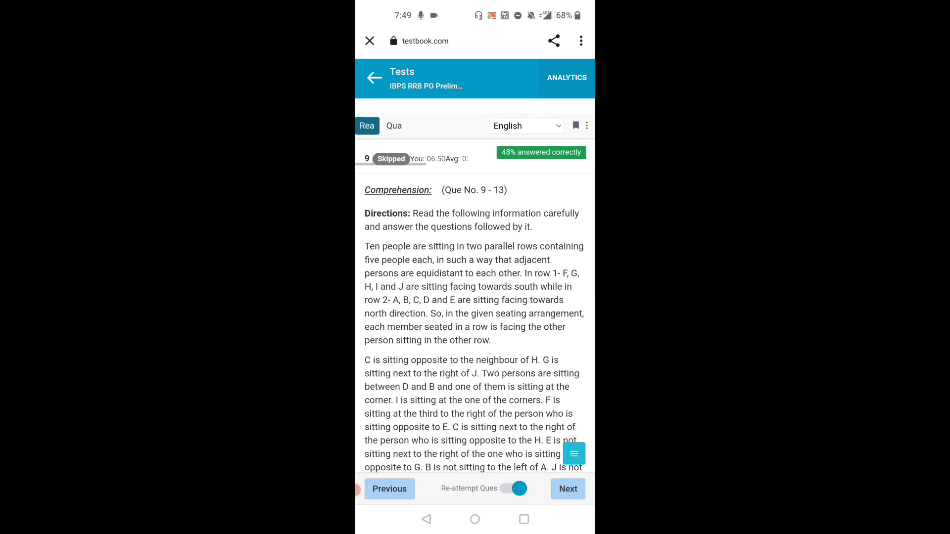
click(573, 453)
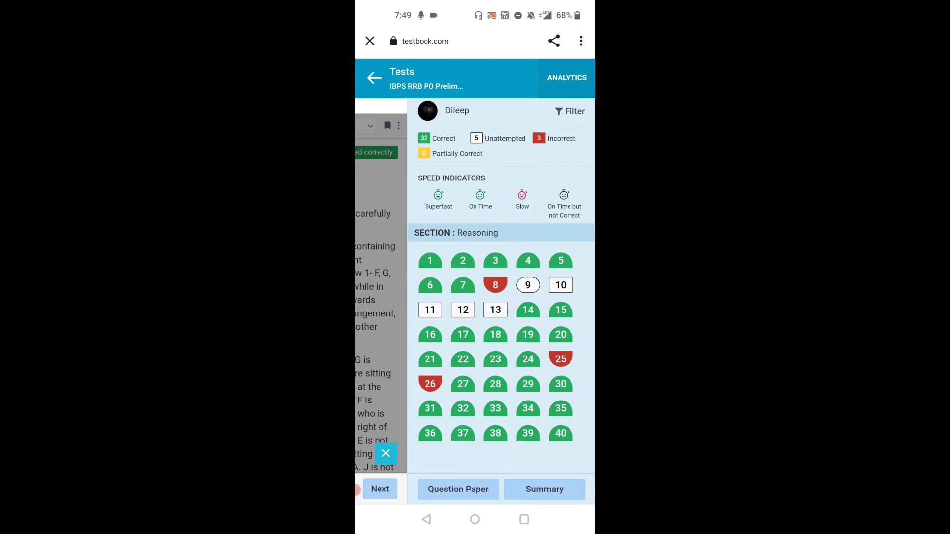
click(495, 285)
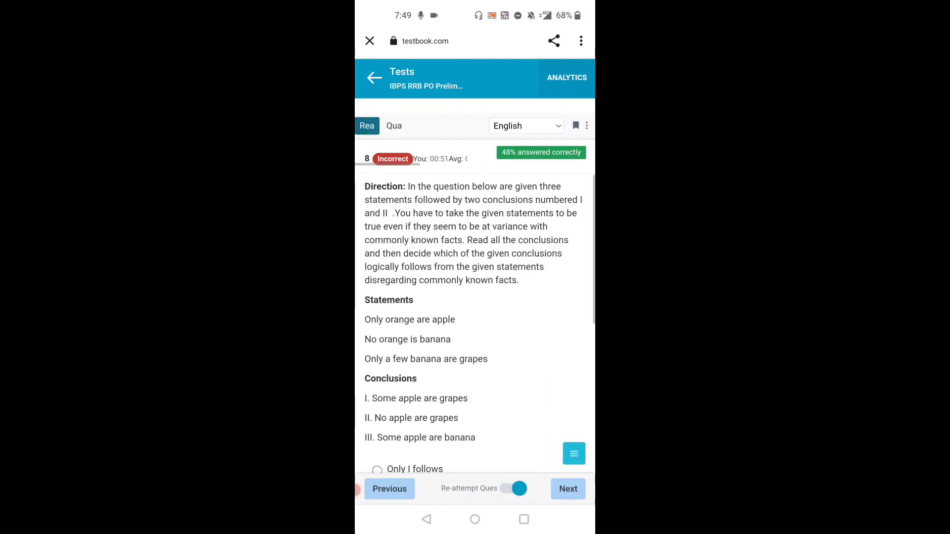
Step: Reveal the answer and solution for Reasoning question 8
scroll(down, 3)
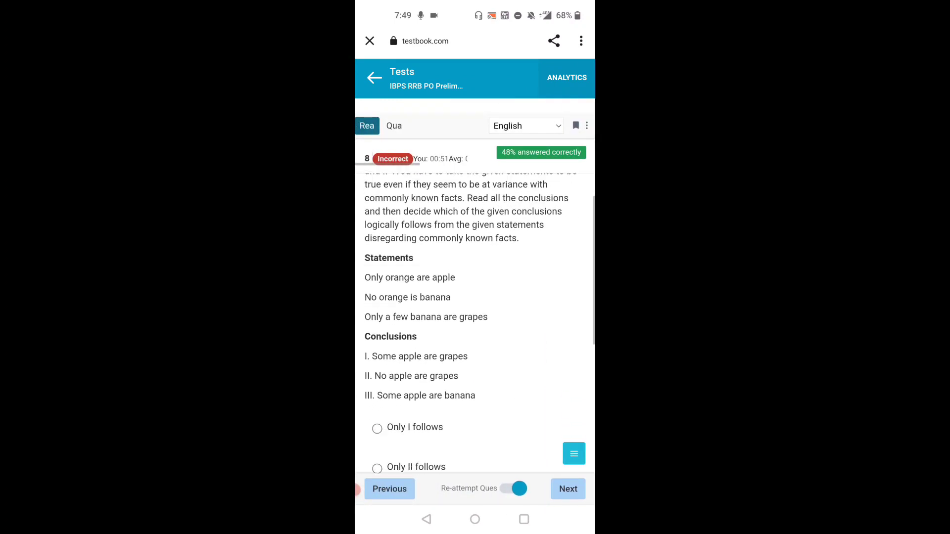
scroll(down, 3)
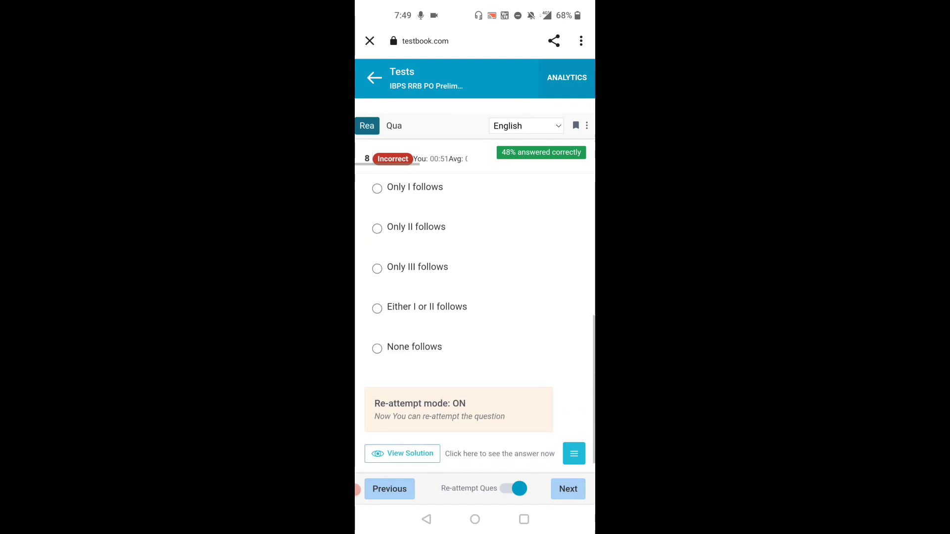
click(402, 453)
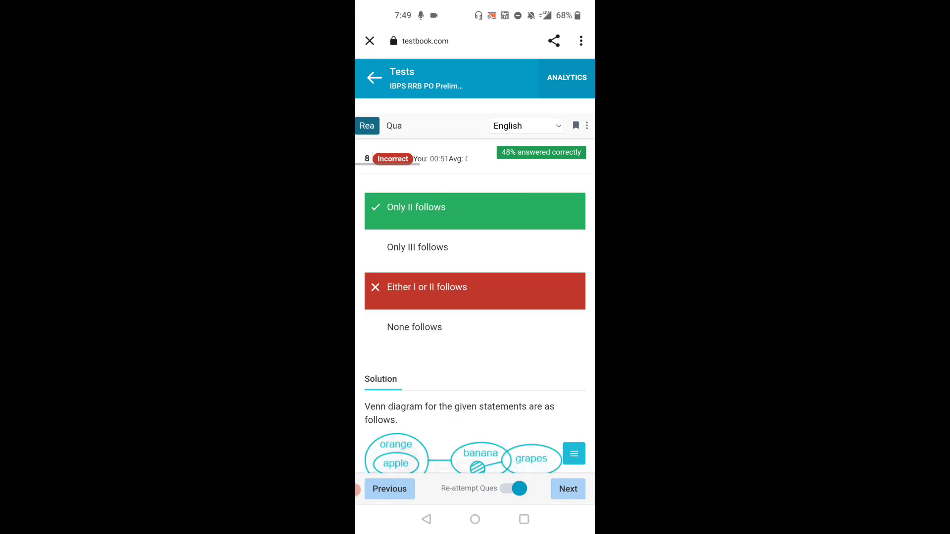
Step: Jump to incorrect Reasoning question 26 through the question palette
click(573, 453)
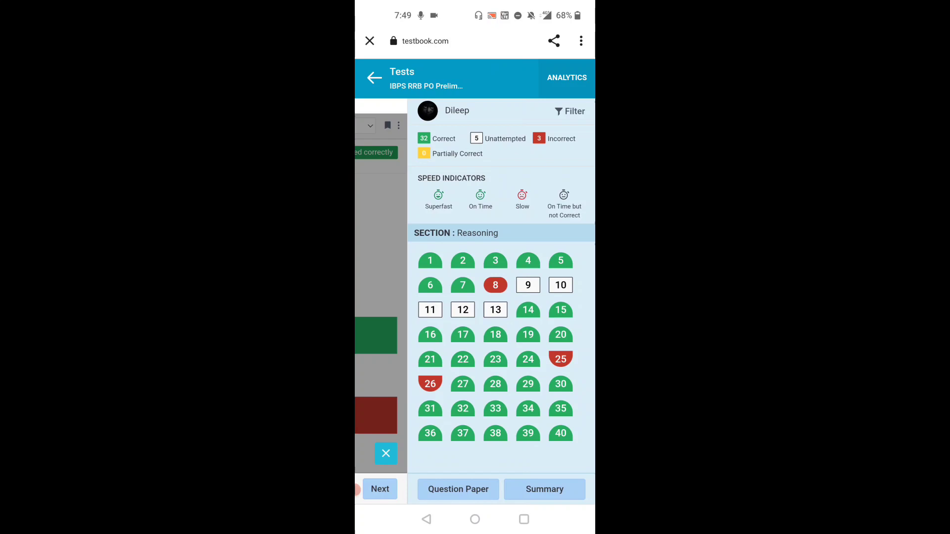
click(559, 359)
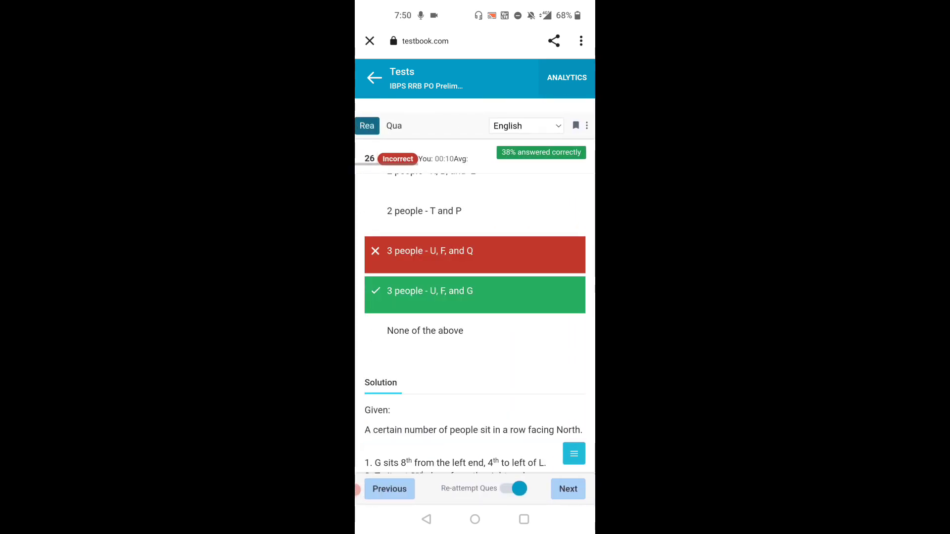
click(573, 453)
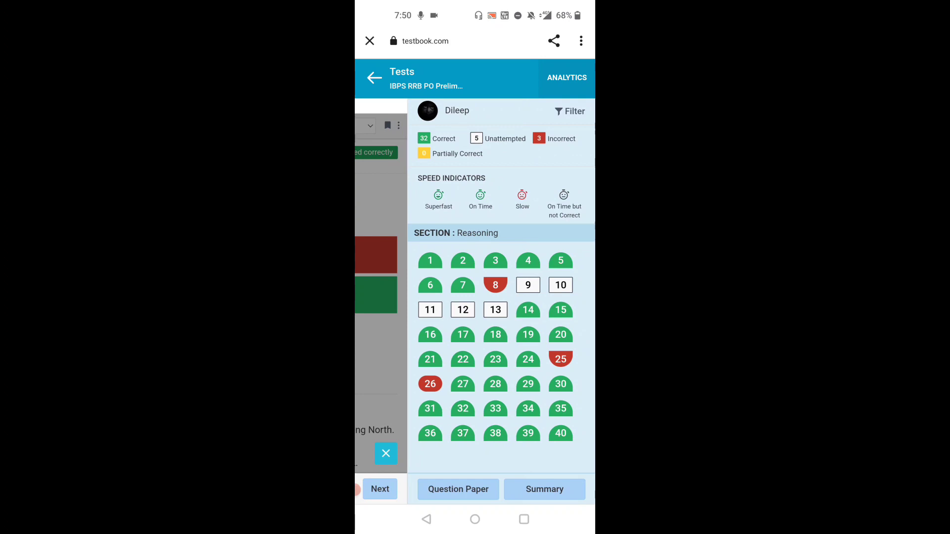
click(429, 384)
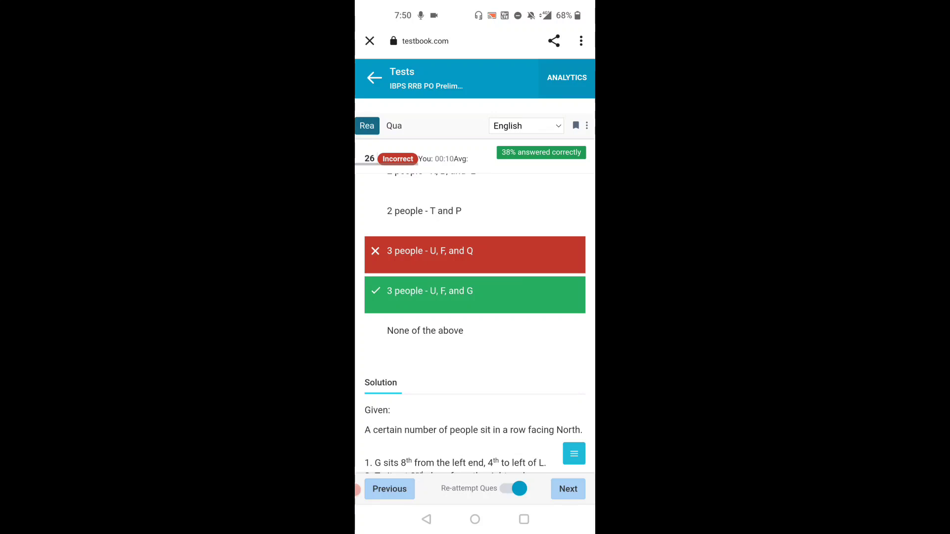
Step: Review Quantitative Aptitude question 9's solution, then show the section-wise Summary totalling 53 marks
click(573, 454)
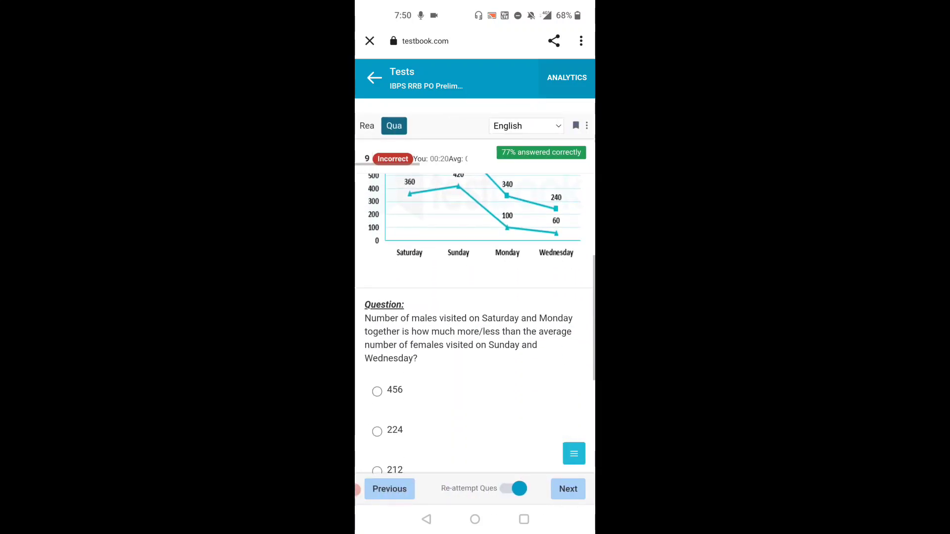
scroll(down, 3)
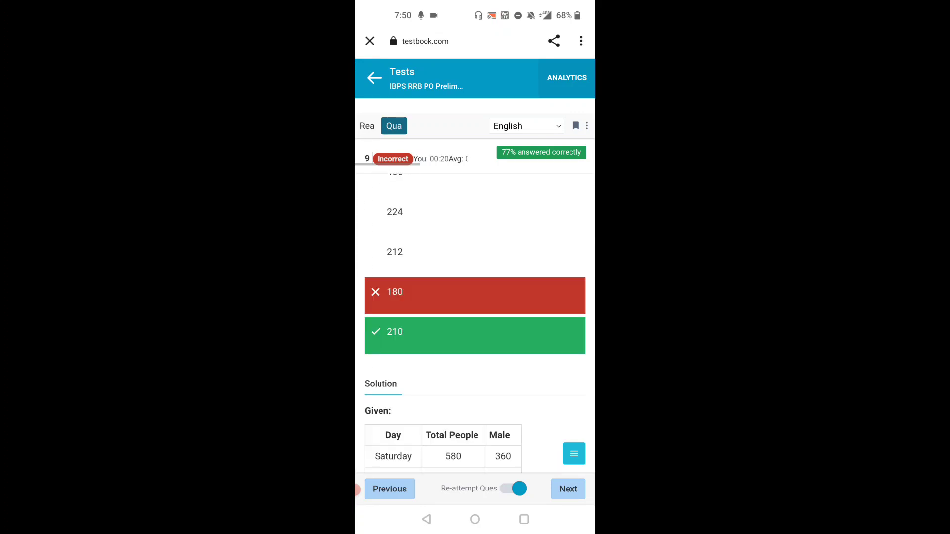
click(573, 453)
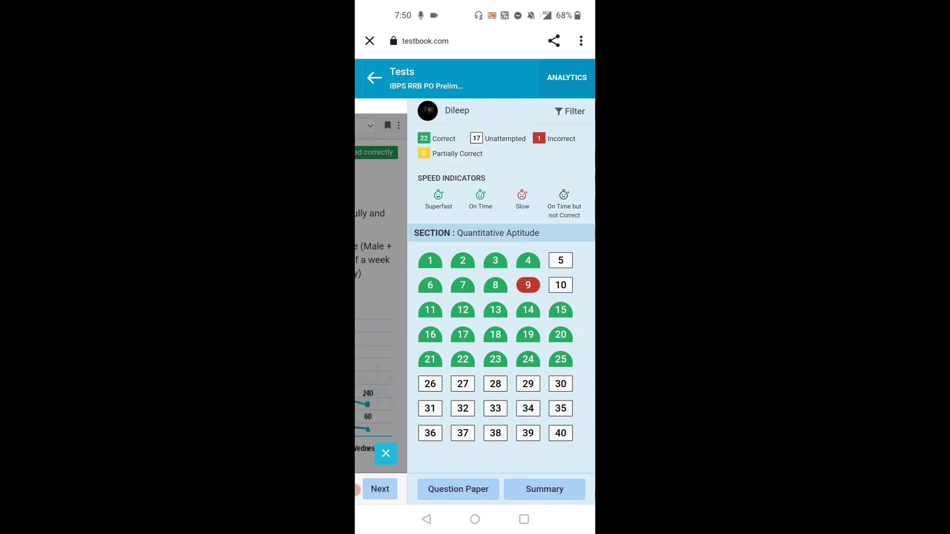
click(544, 489)
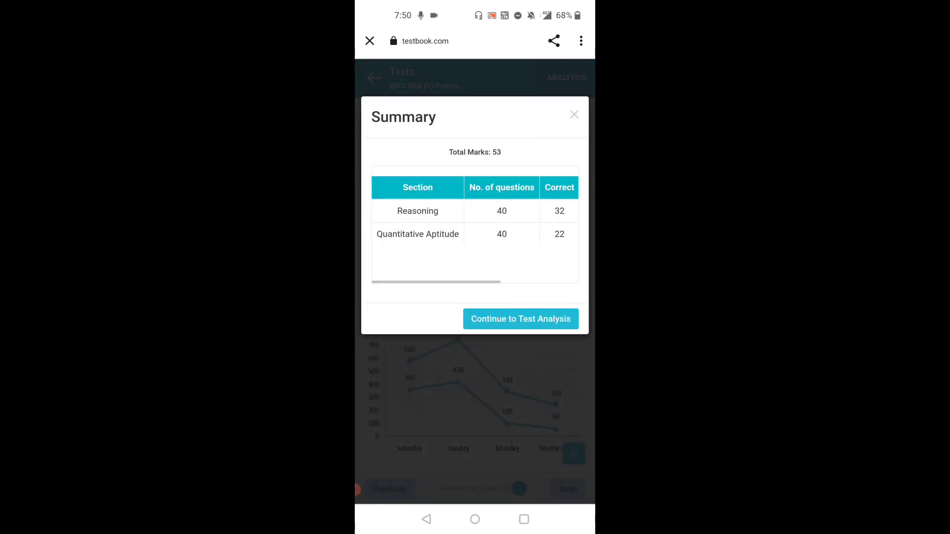